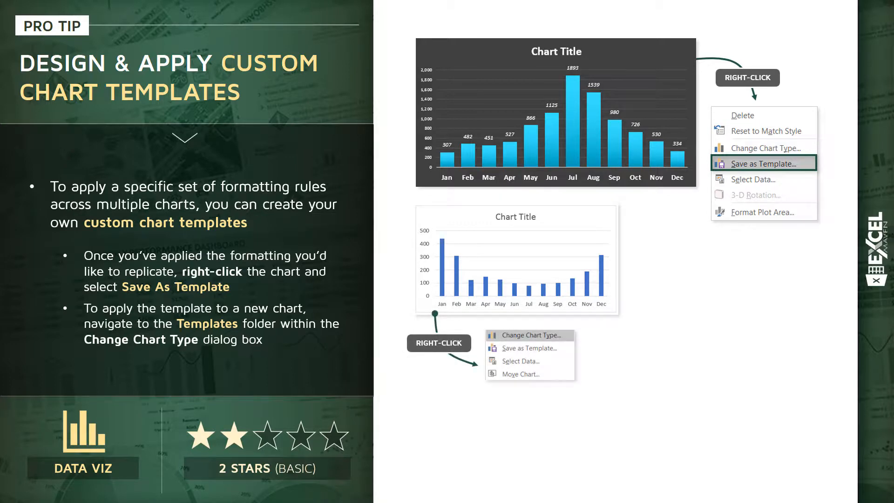
# Finish the Pro Tip slide and bring up the Excel_Pro_Tips workbook's table of contents.
pyautogui.click(526, 334)
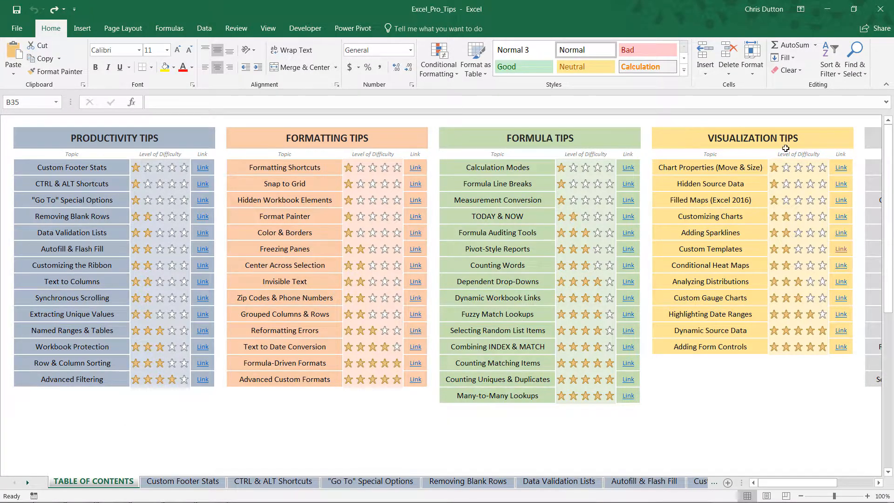
pyautogui.moveTo(682, 250)
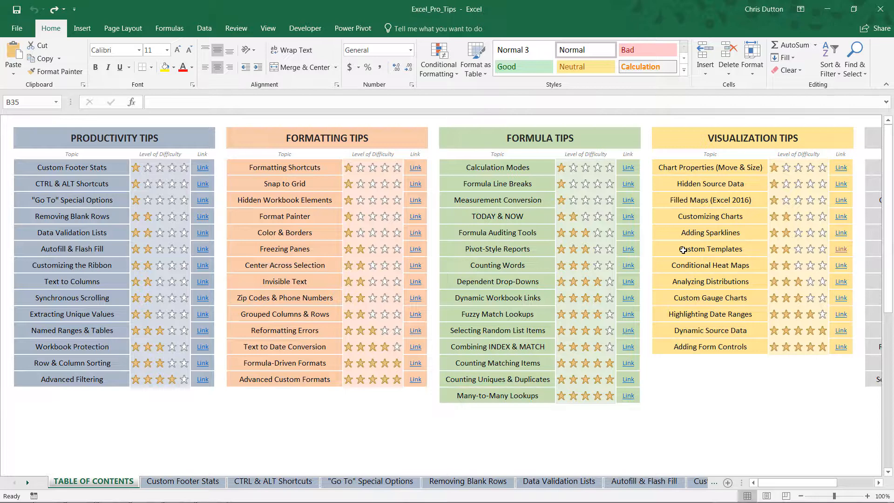
# Follow the Custom Templates link under Visualization Tips to its tip sheet.
pyautogui.click(710, 249)
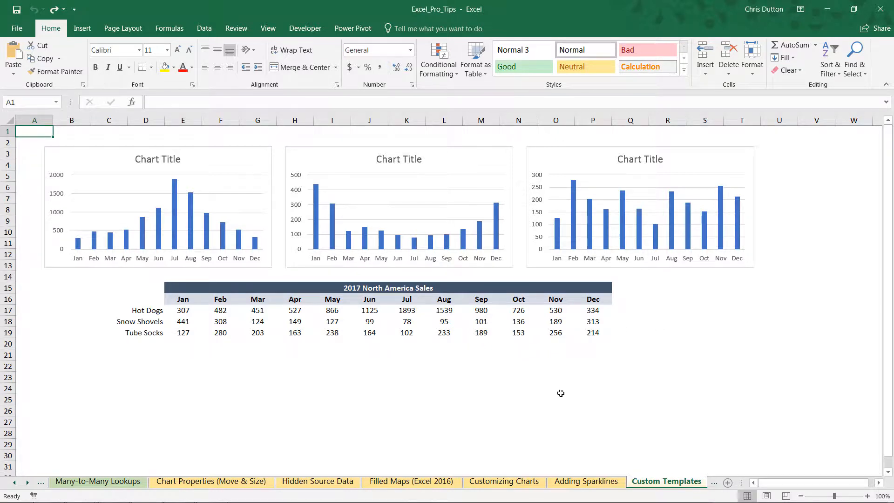
pyautogui.moveTo(441, 292)
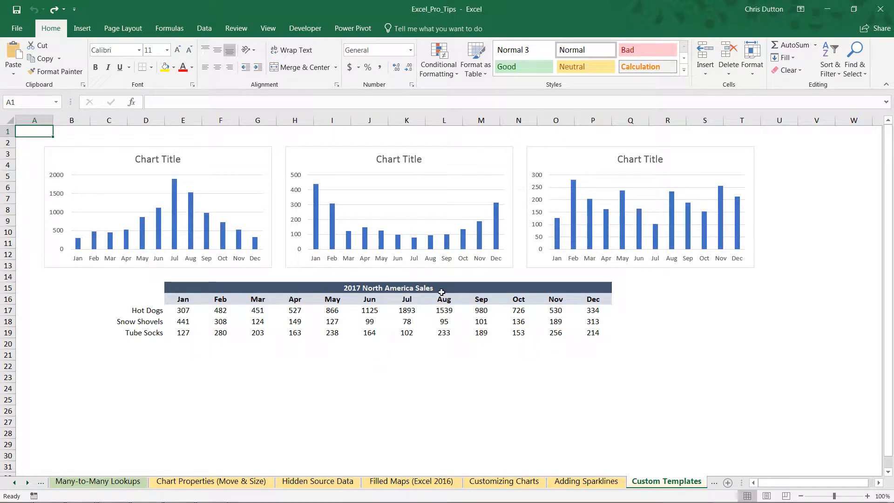
pyautogui.moveTo(295, 319)
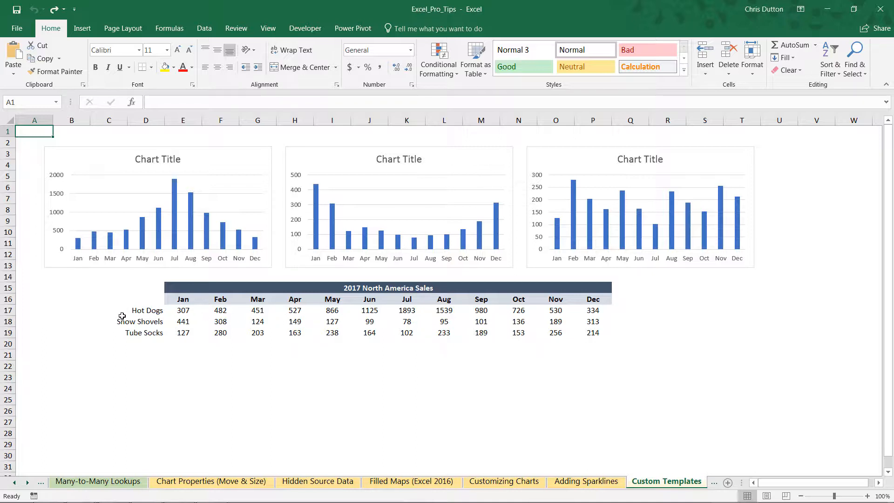
pyautogui.moveTo(223, 352)
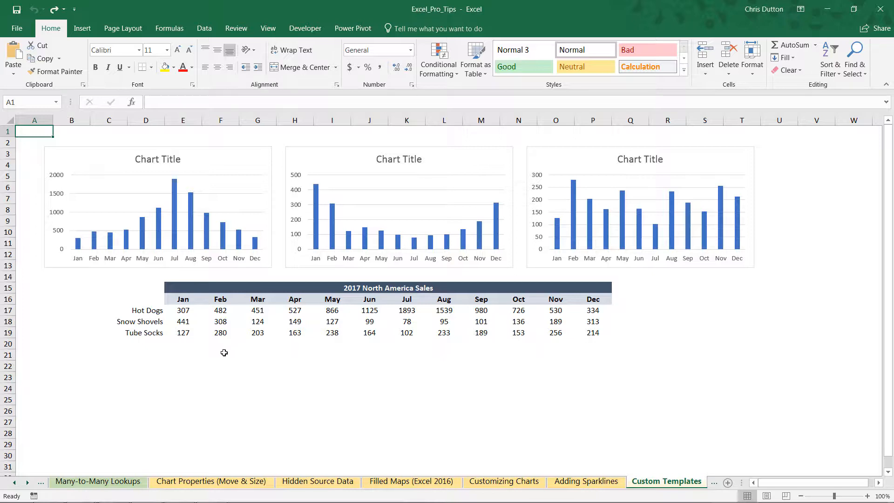
pyautogui.moveTo(192, 161)
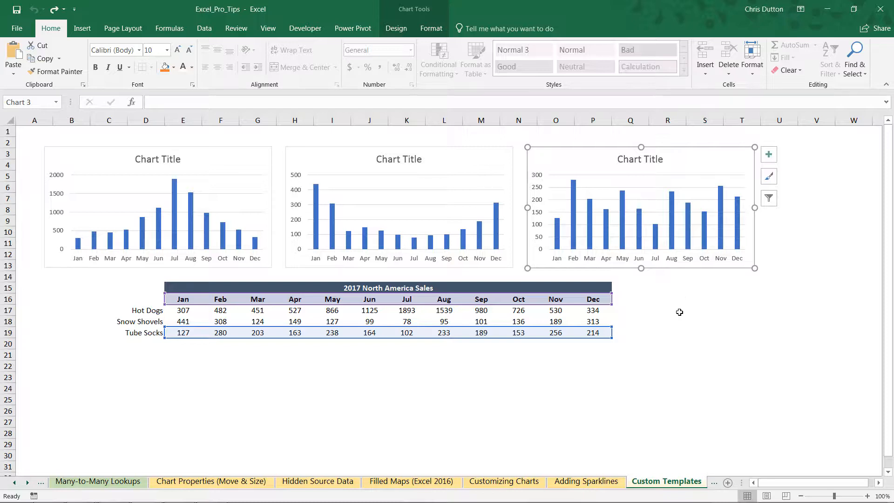
pyautogui.moveTo(507, 218)
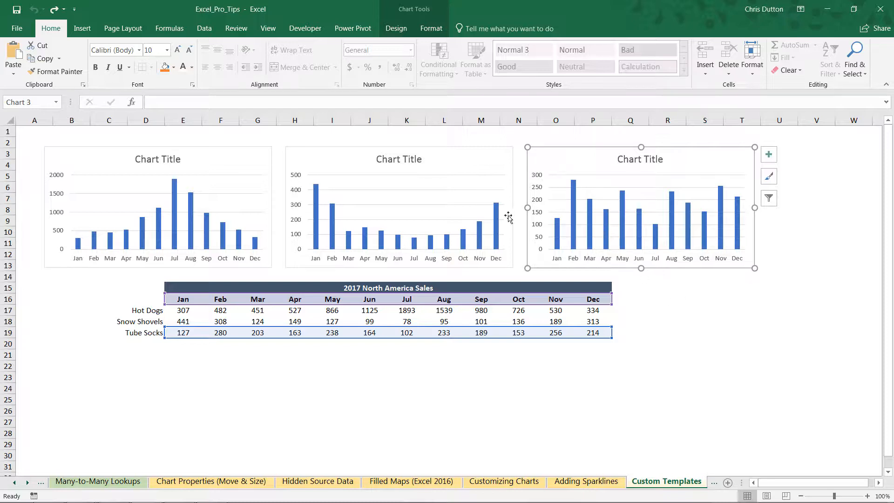
pyautogui.moveTo(718, 289)
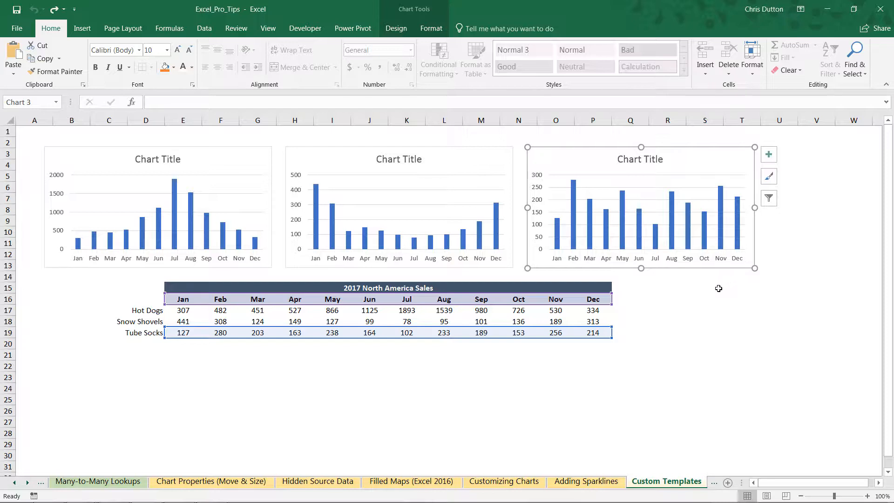
pyautogui.moveTo(124, 142)
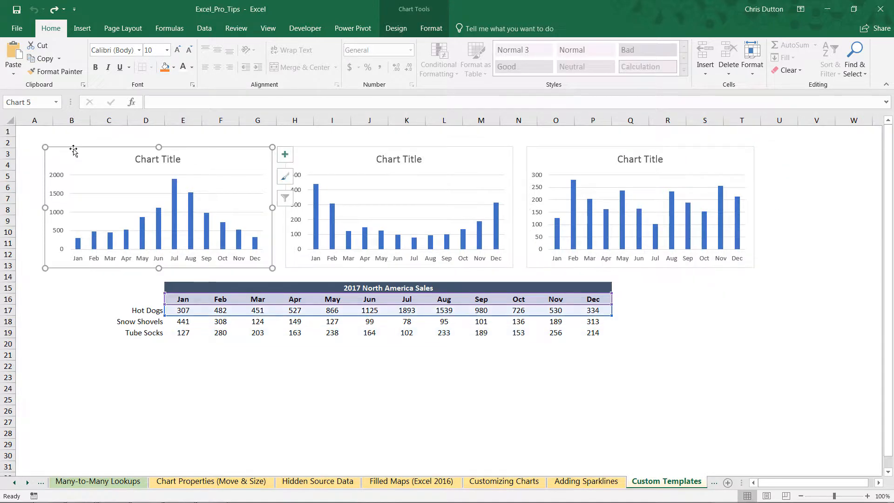
pyautogui.moveTo(187, 161)
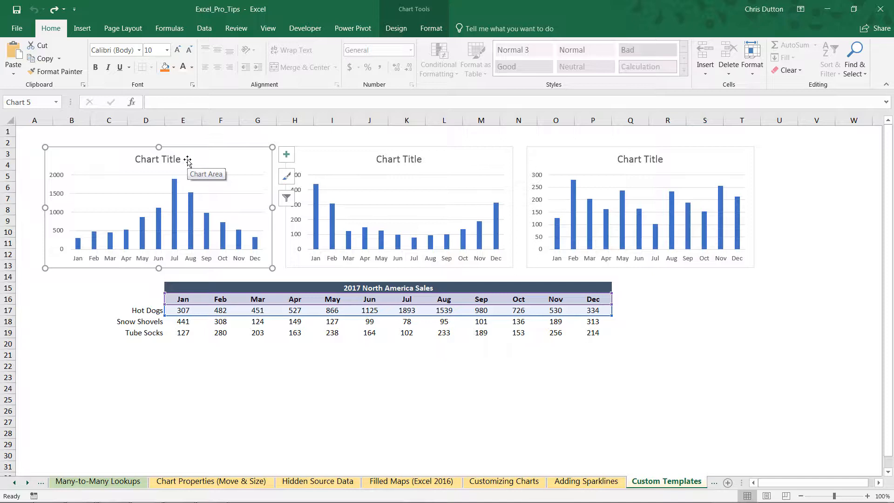
pyautogui.moveTo(590, 125)
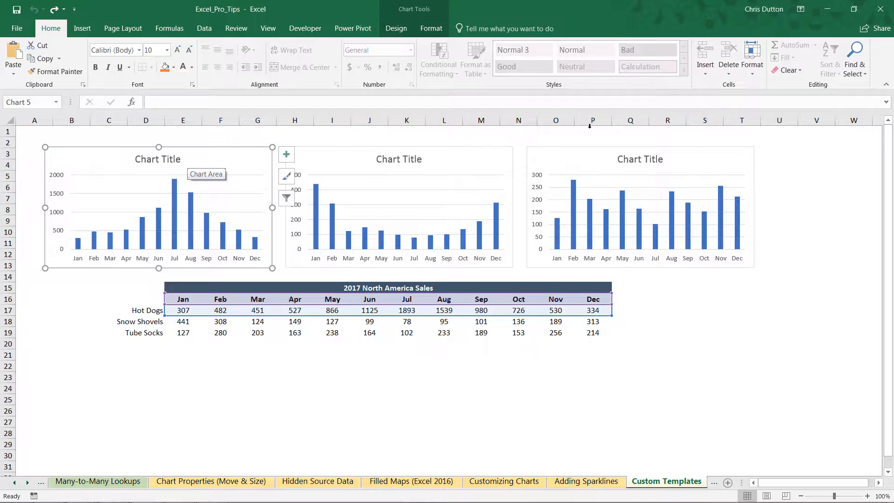
pyautogui.moveTo(271, 188)
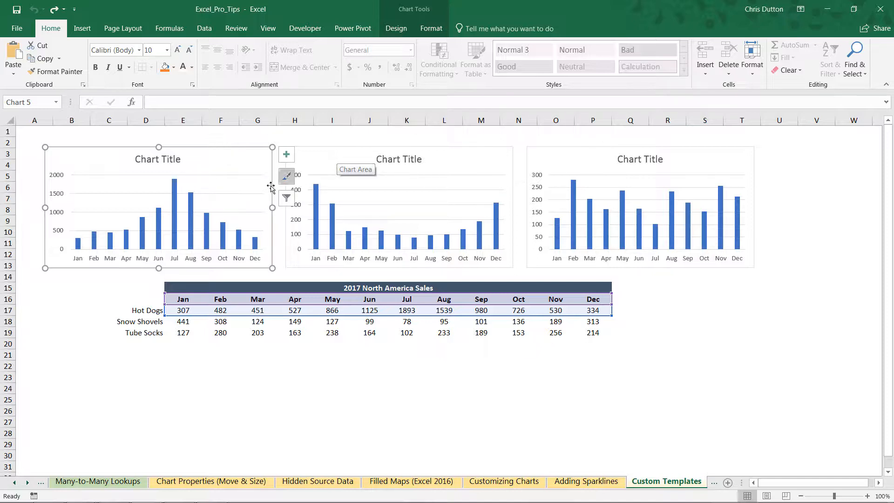
pyautogui.moveTo(135, 190)
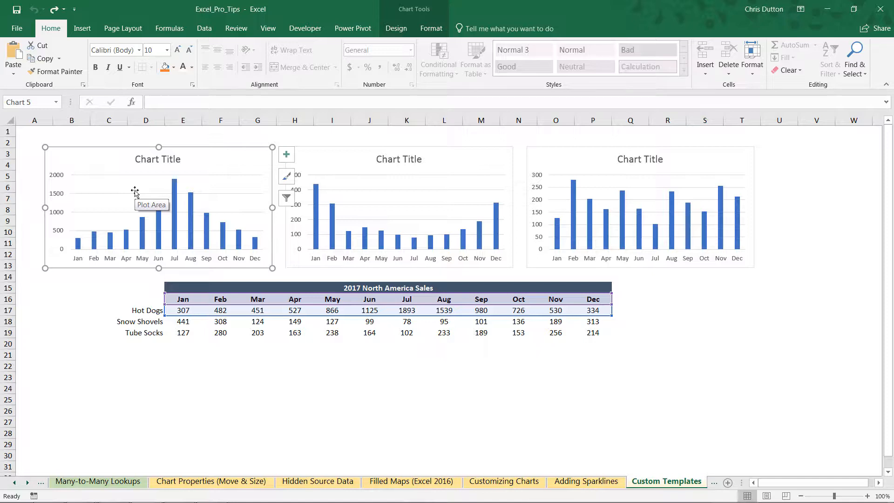
pyautogui.moveTo(160, 188)
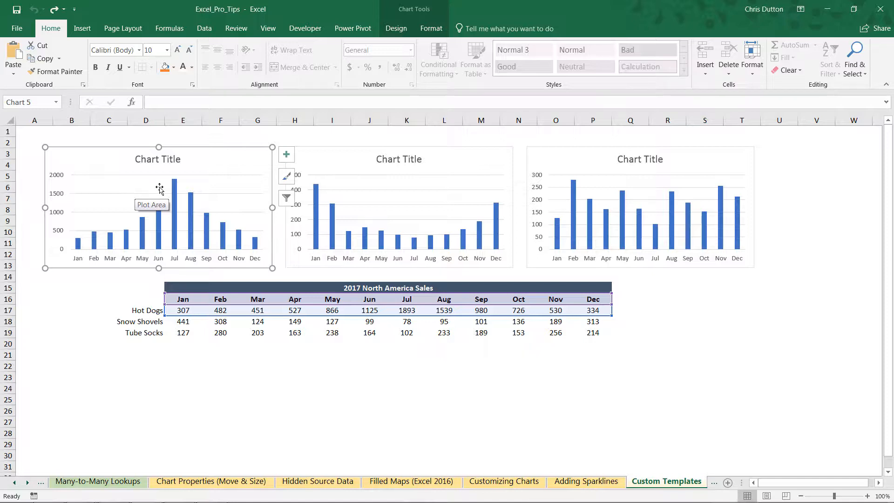
# Give the Hot Dogs chart area a dark charcoal solid fill via Format Chart Area.
pyautogui.rightClick(159, 189)
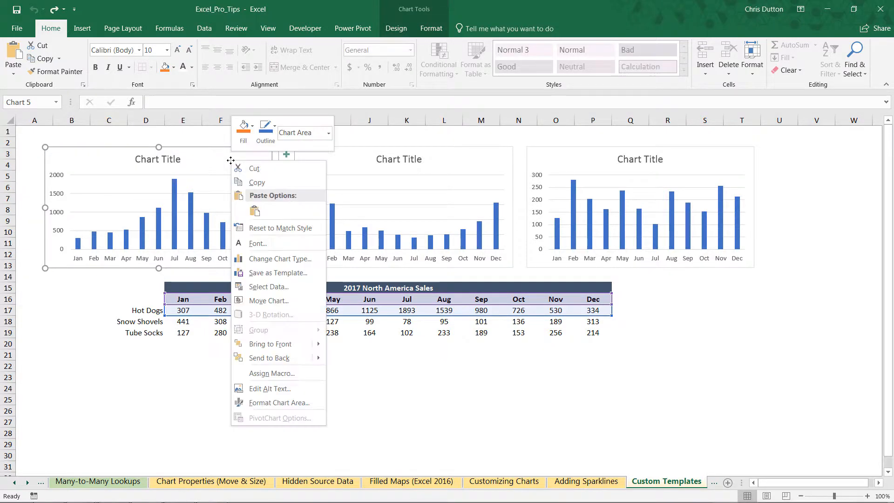
pyautogui.click(278, 407)
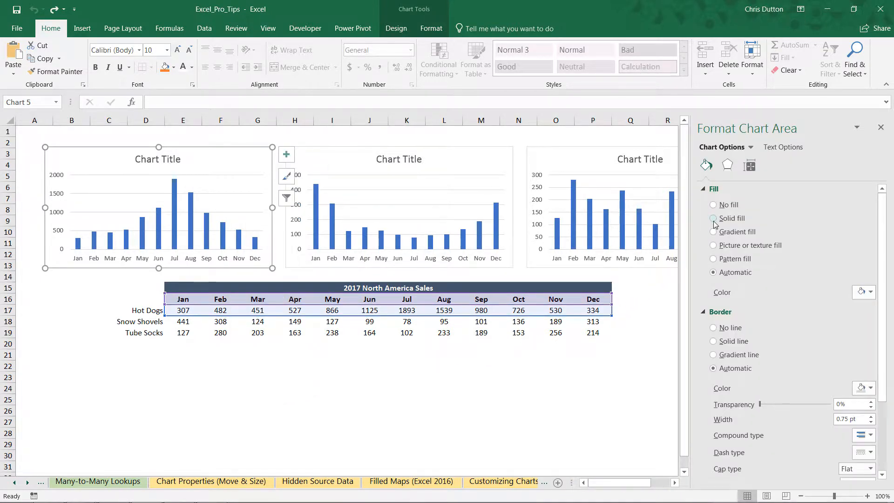
pyautogui.click(714, 218)
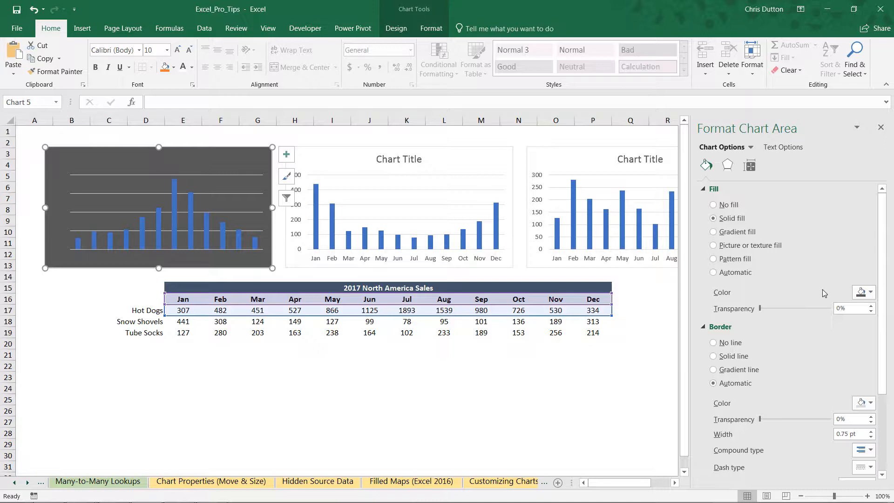
pyautogui.click(870, 291)
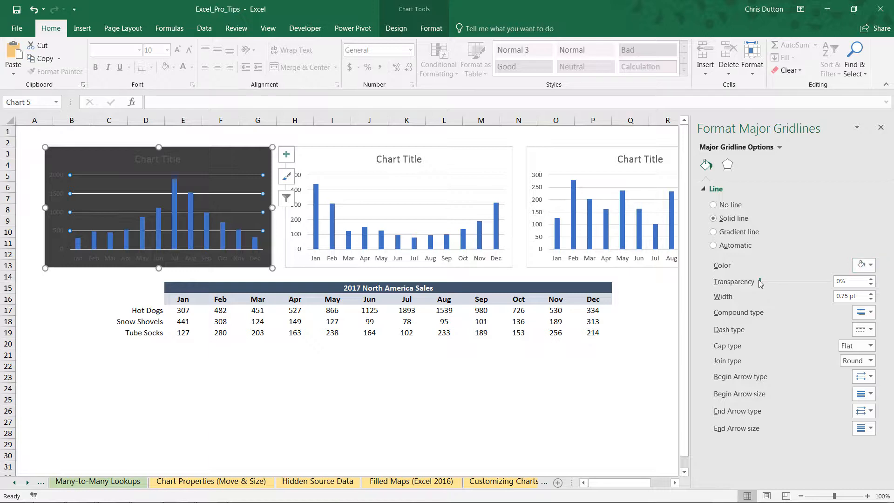
# Fade the major gridlines to about 81% transparency and select the chart's bars.
pyautogui.moveTo(760, 282); pyautogui.dragTo(814, 281)
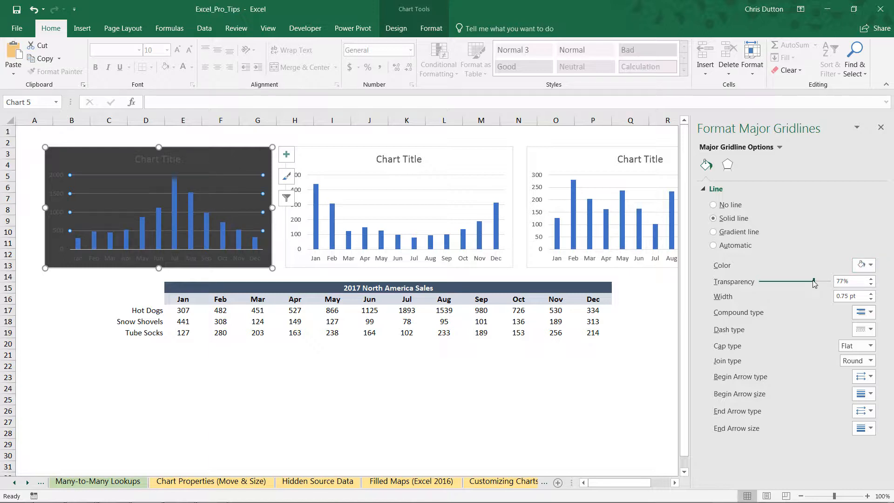
pyautogui.moveTo(814, 281); pyautogui.dragTo(801, 282)
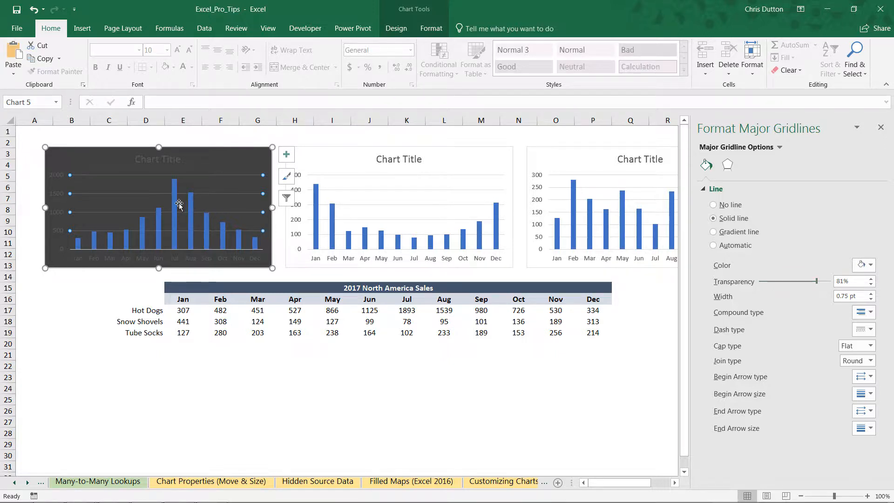
pyautogui.moveTo(177, 205)
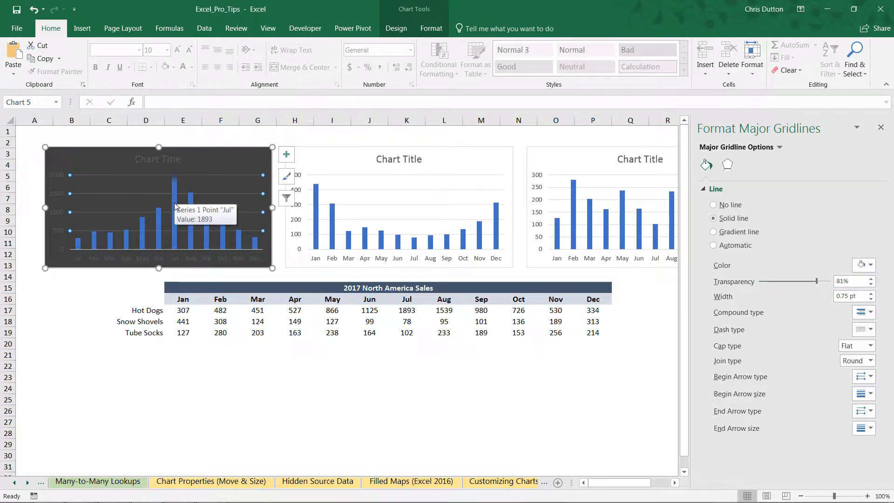
pyautogui.click(158, 196)
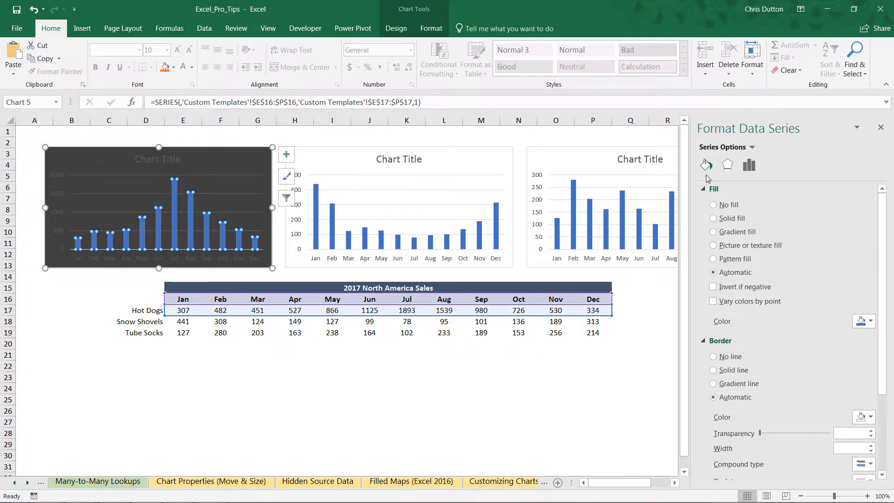
# Fill the Hot Dogs bars with an aqua gradient and narrow the gap width so the bars widen.
pyautogui.click(713, 232)
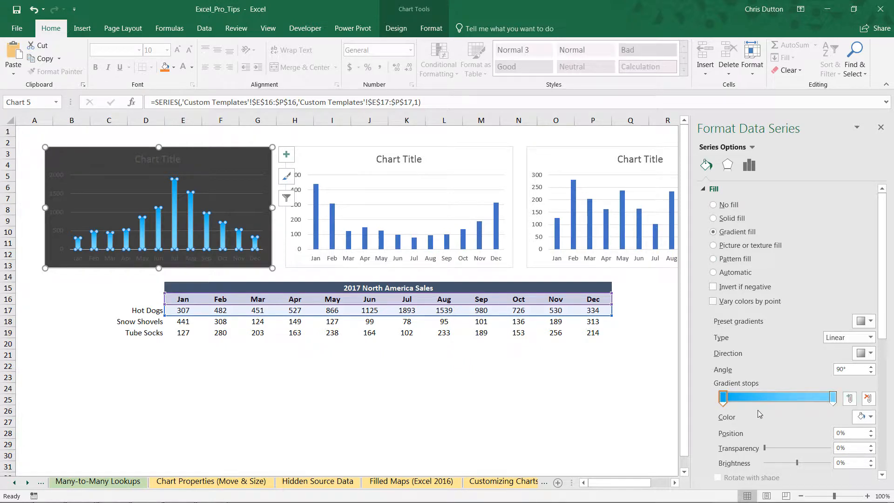
pyautogui.moveTo(766, 388)
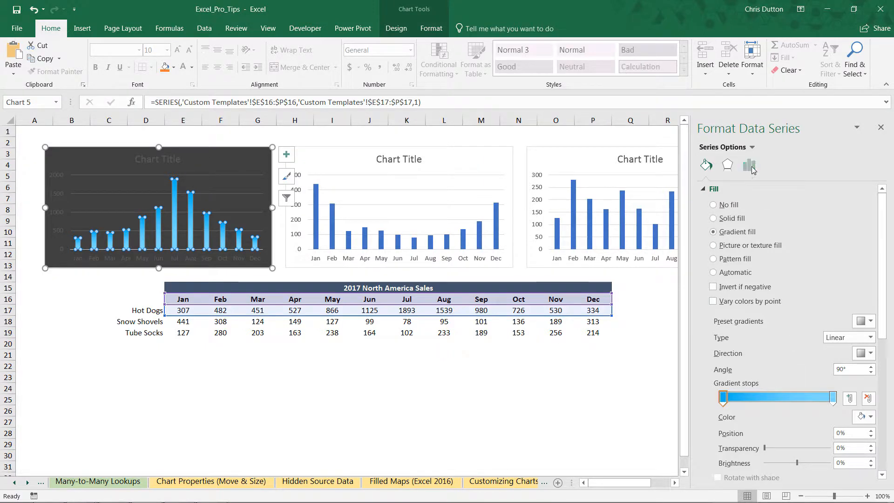
pyautogui.click(749, 166)
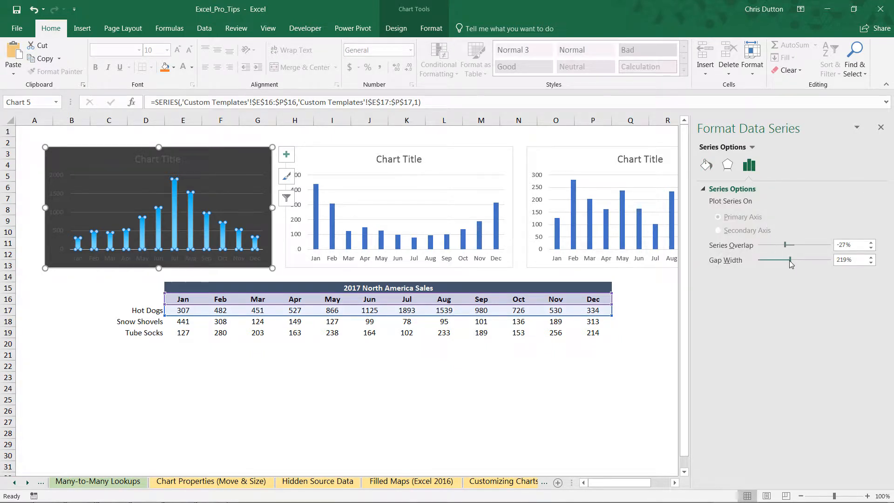
pyautogui.moveTo(790, 260); pyautogui.dragTo(773, 259)
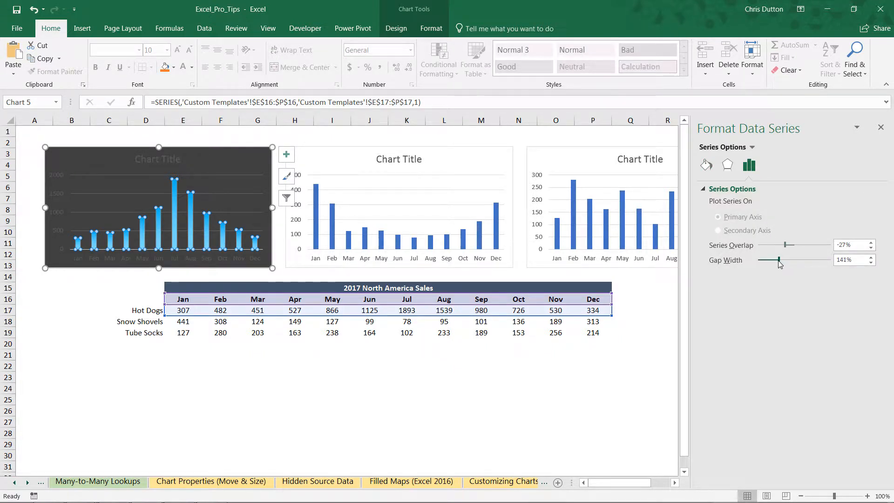
pyautogui.moveTo(789, 260); pyautogui.dragTo(773, 260)
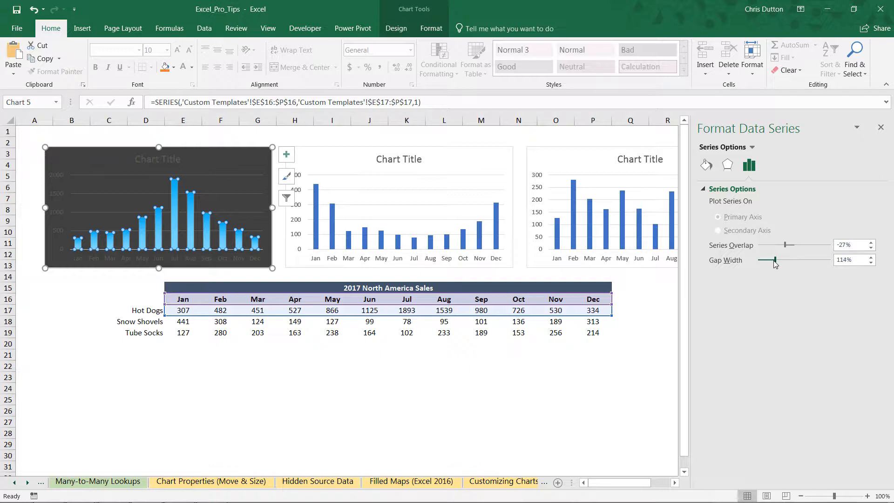
pyautogui.moveTo(790, 262); pyautogui.dragTo(768, 261)
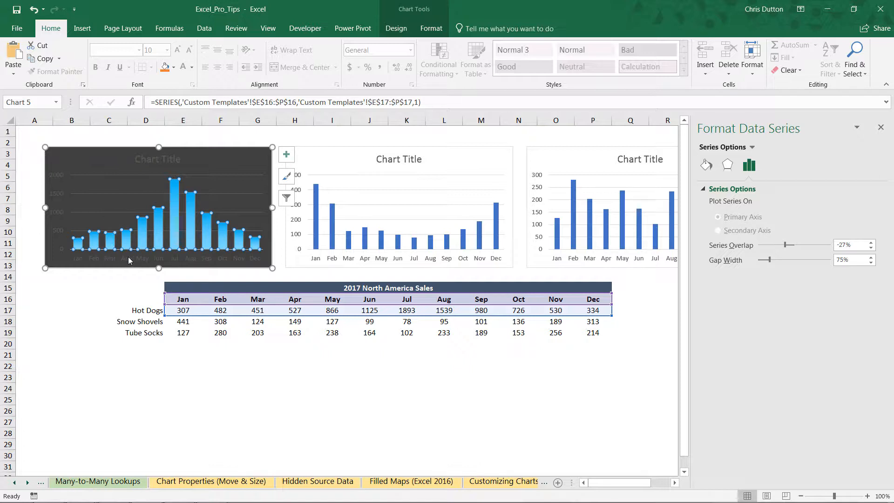
pyautogui.moveTo(124, 261)
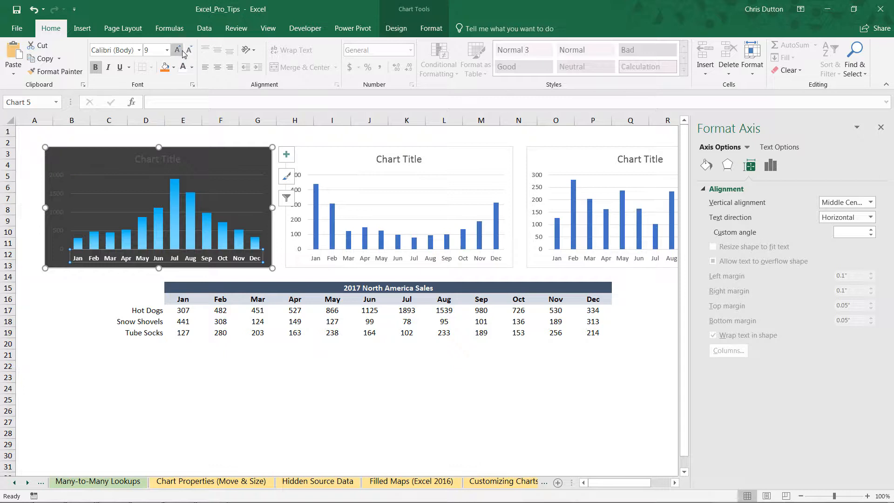
# Make the month and value axis labels bold, white and one size smaller.
pyautogui.click(189, 50)
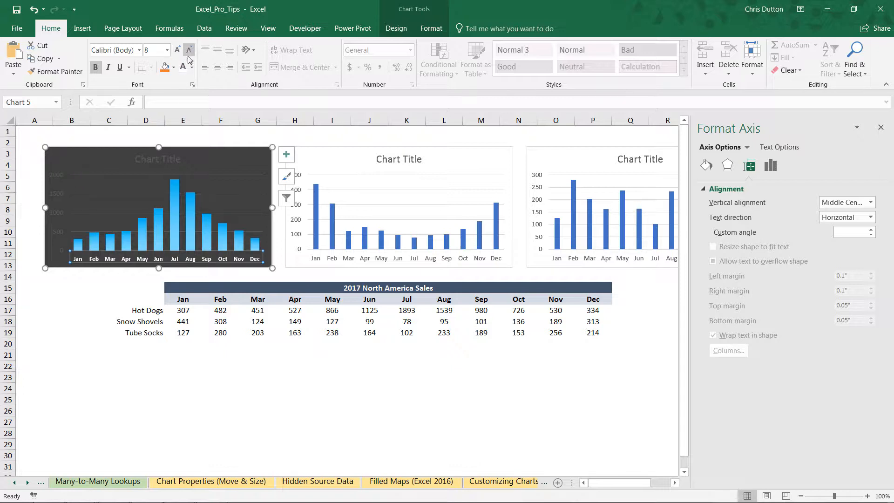
pyautogui.moveTo(59, 177)
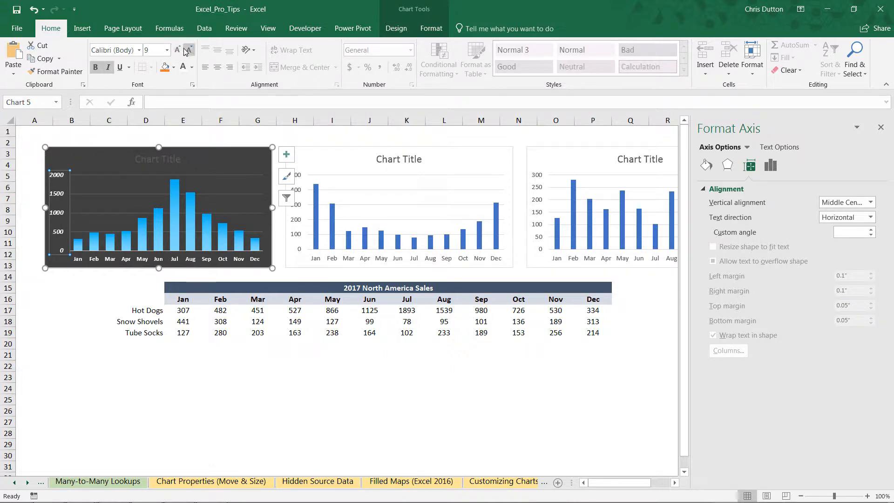
pyautogui.click(189, 50)
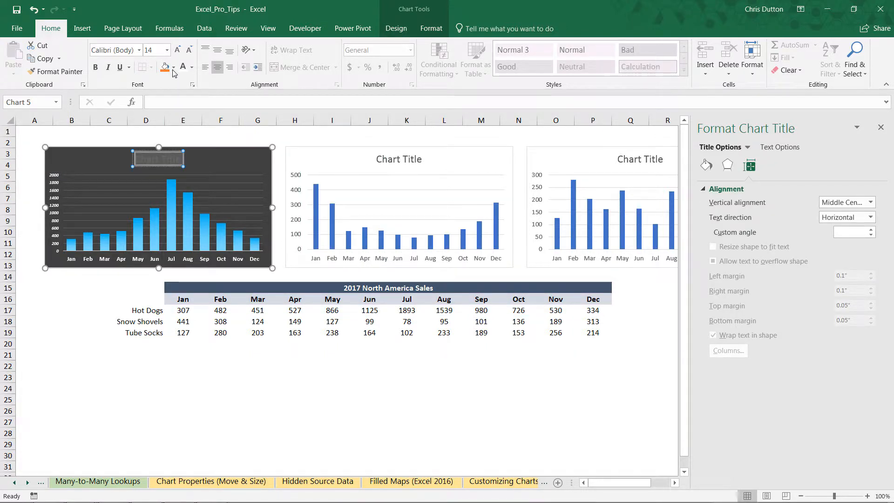
# Whiten and bold the chart title and add small bold italic data labels above the bars.
pyautogui.click(158, 158)
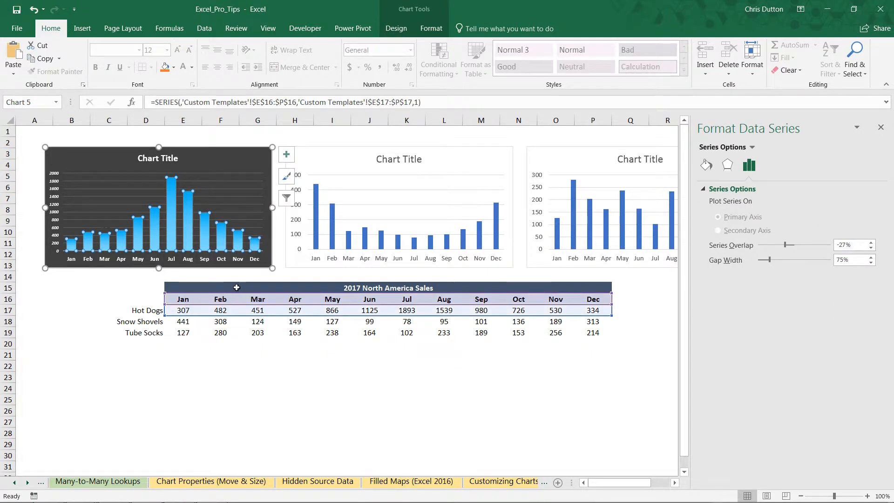
pyautogui.moveTo(204, 204)
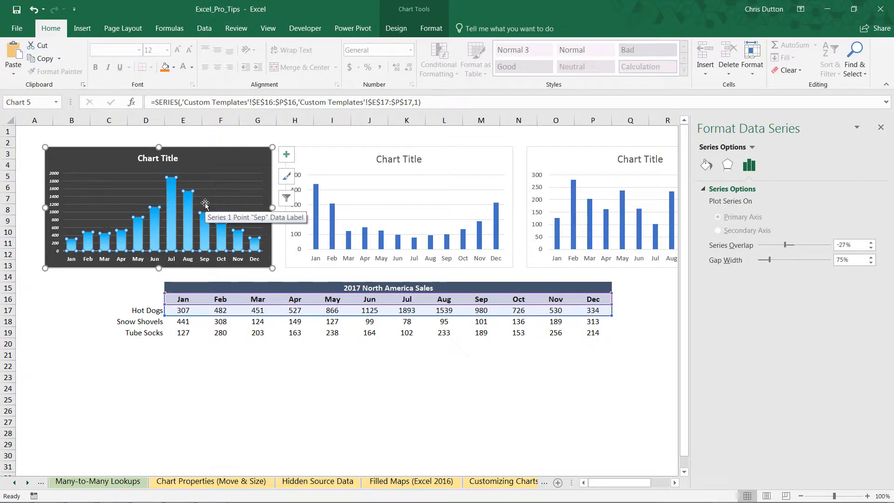
pyautogui.moveTo(205, 207)
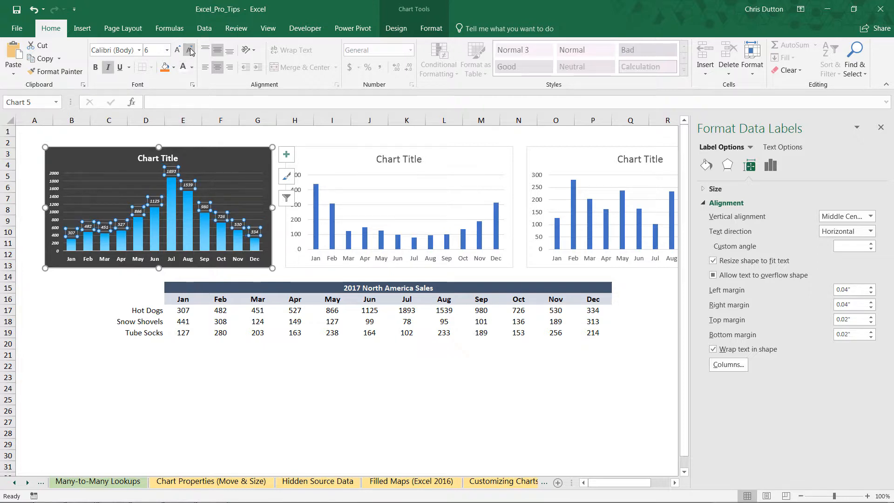
pyautogui.click(189, 50)
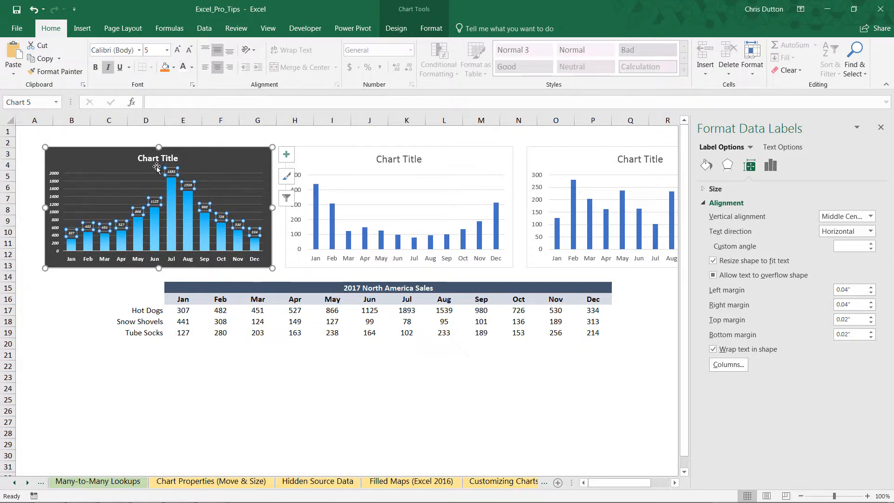
pyautogui.click(257, 142)
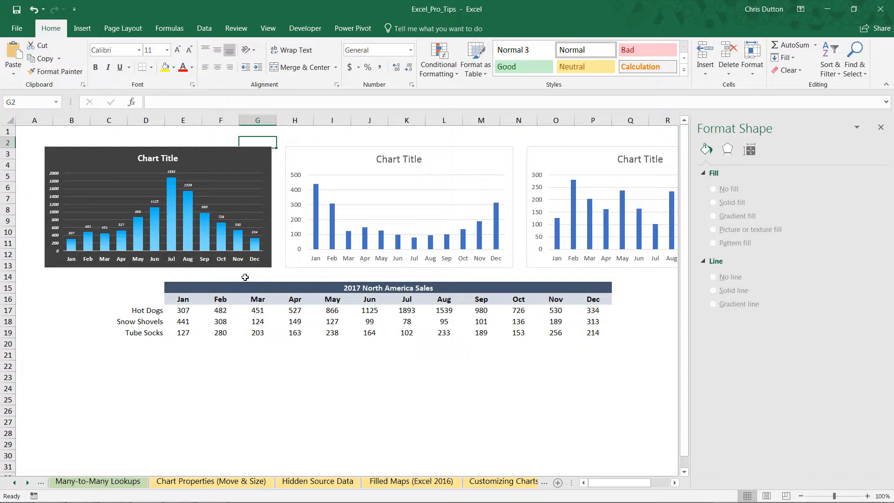
pyautogui.moveTo(245, 165)
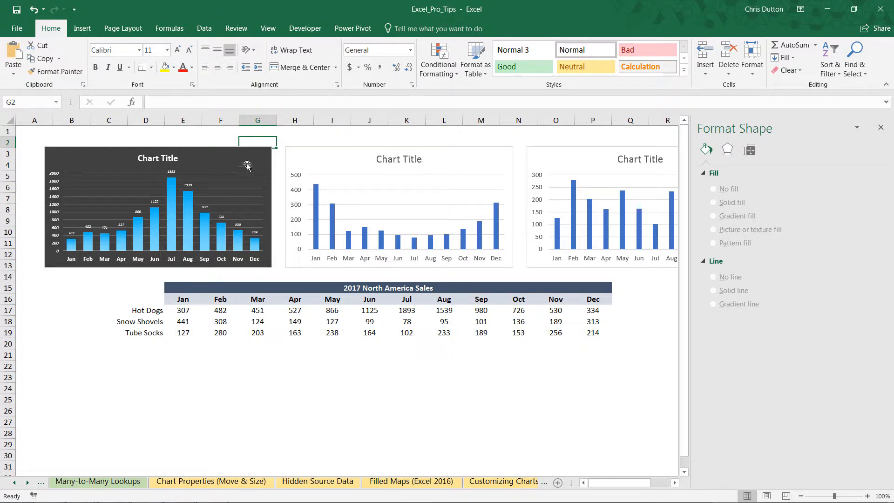
pyautogui.moveTo(220, 148)
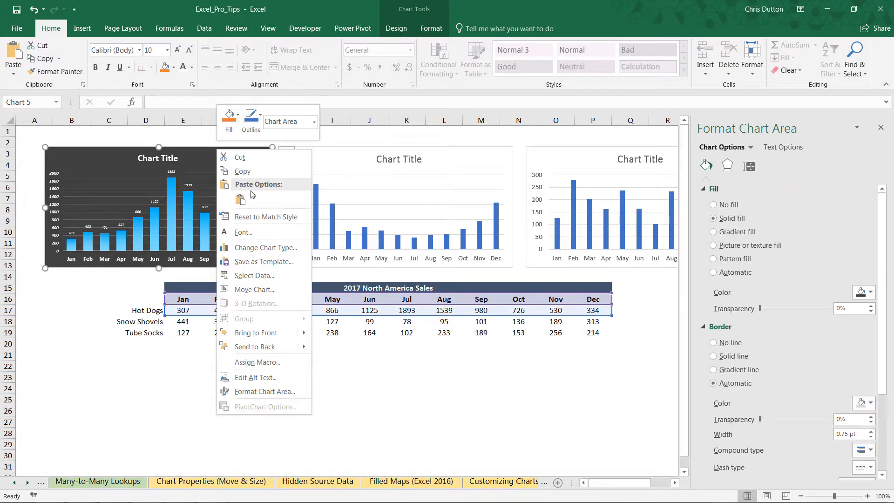
# Save the dark Hot Dogs chart as a chart template named AwesomeChart.
pyautogui.click(264, 260)
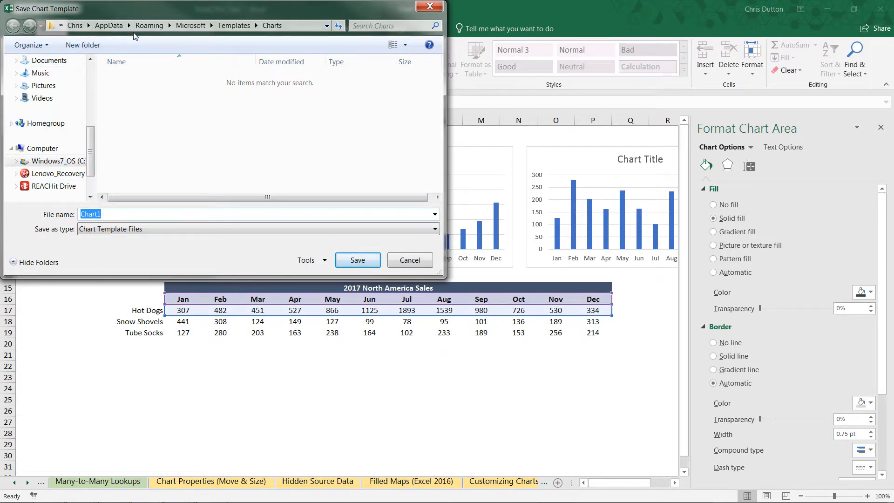
pyautogui.moveTo(240, 40)
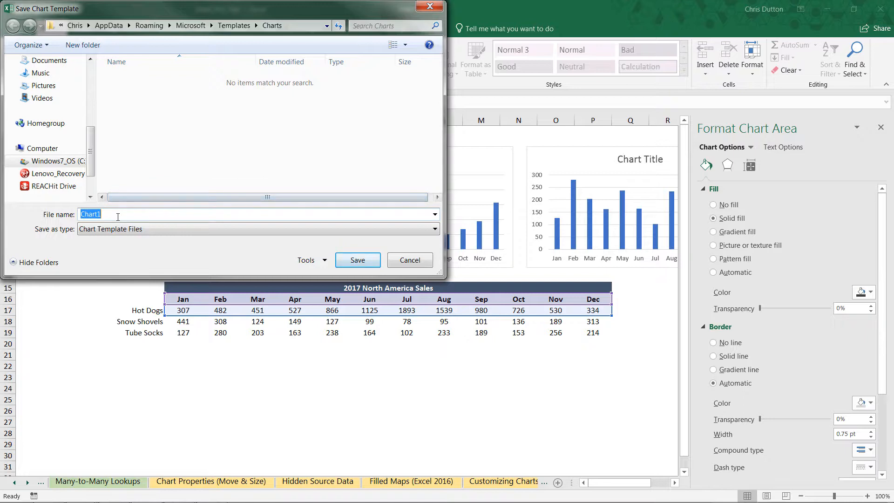
pyautogui.write('Awesome')
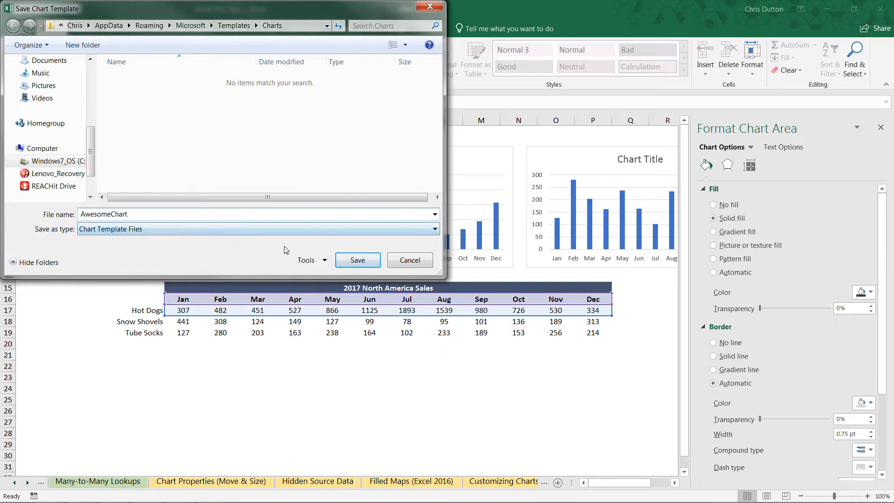
pyautogui.click(358, 260)
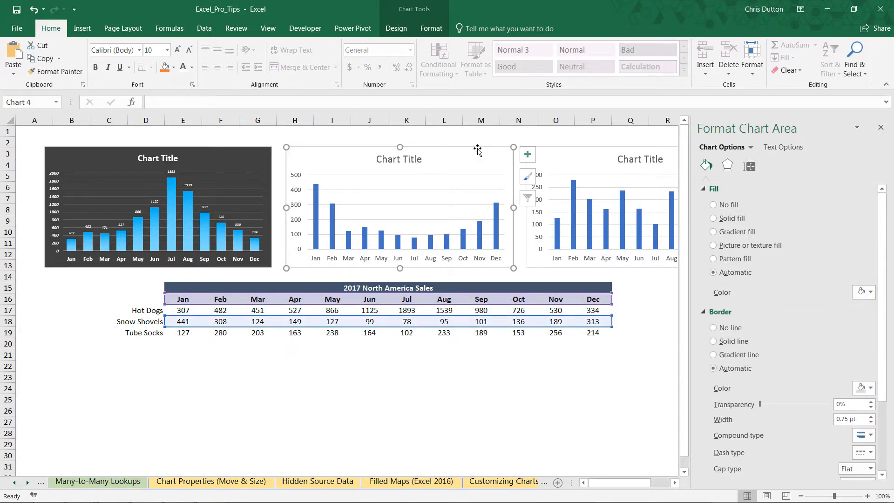
# Apply the saved AwesomeChart template to the middle Snow Shovels chart via Change Chart Type.
pyautogui.click(396, 28)
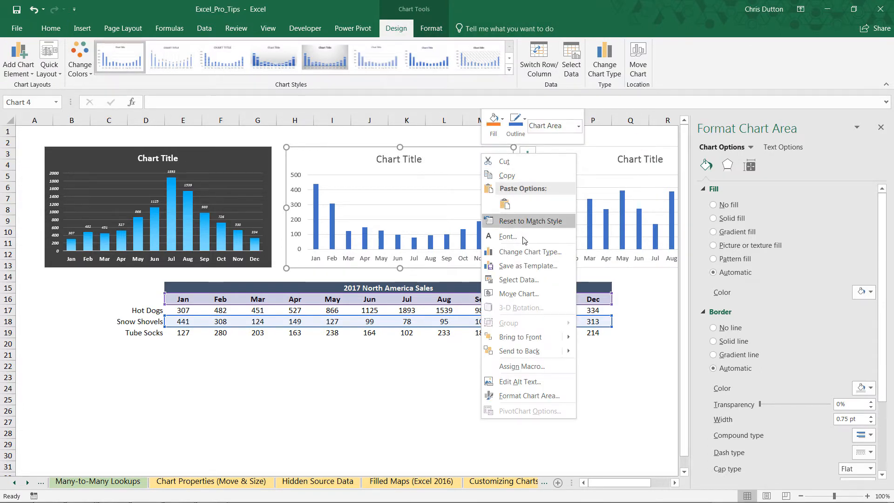
pyautogui.click(528, 251)
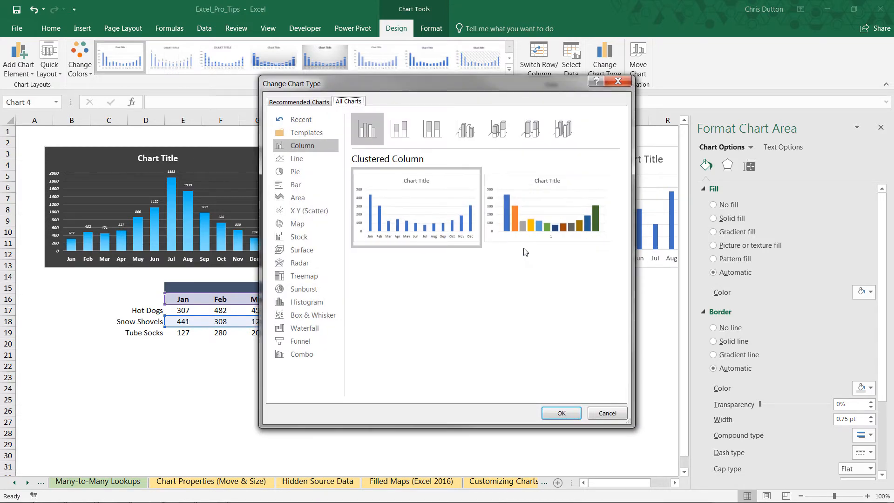
pyautogui.click(306, 132)
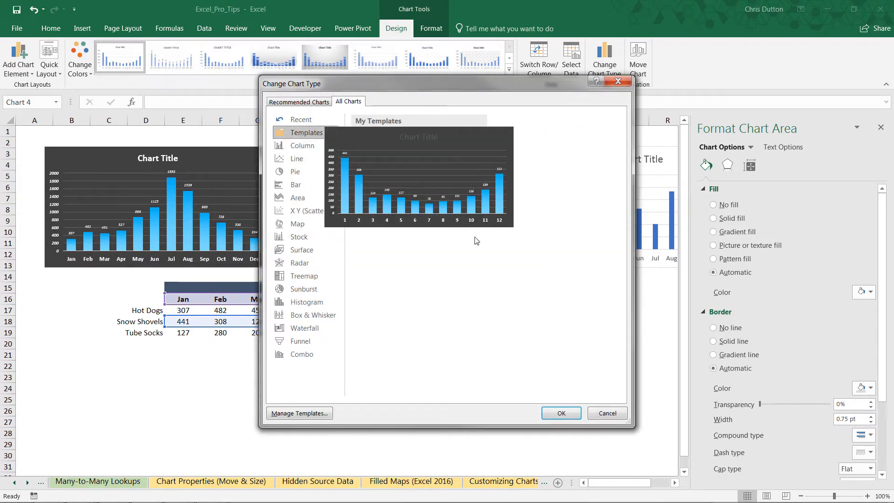
pyautogui.click(560, 412)
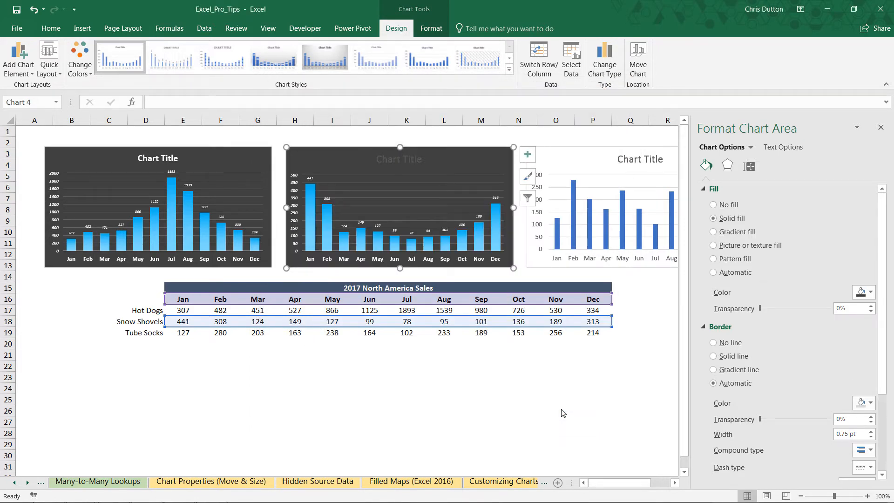
pyautogui.moveTo(198, 255)
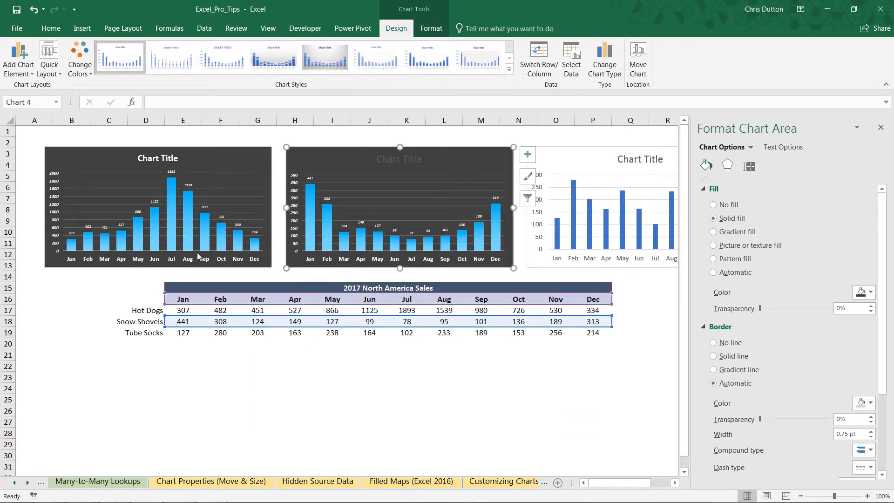
pyautogui.moveTo(390, 159)
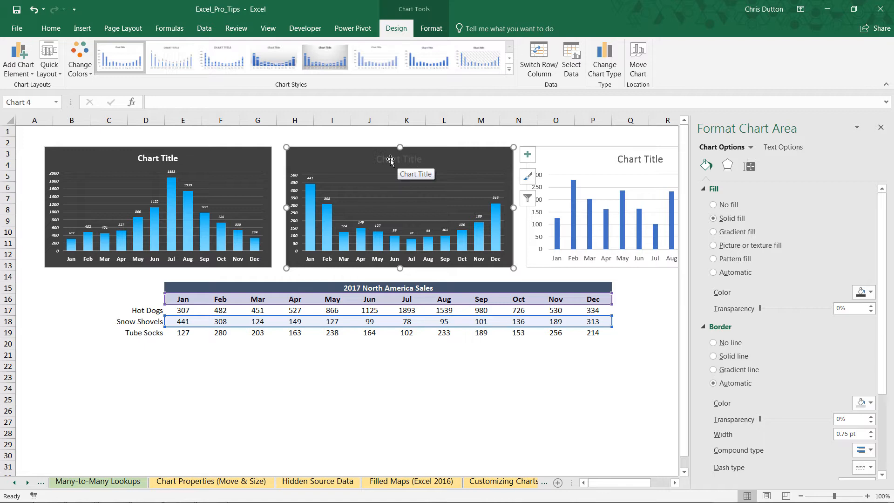
# Make the Snow Shovels chart title white and bold, then move to the Tube Socks chart.
pyautogui.click(399, 159)
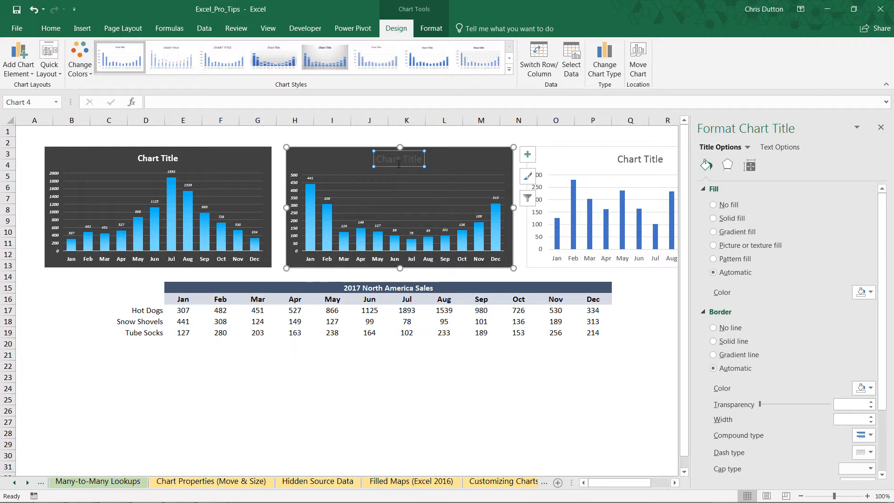
pyautogui.click(51, 29)
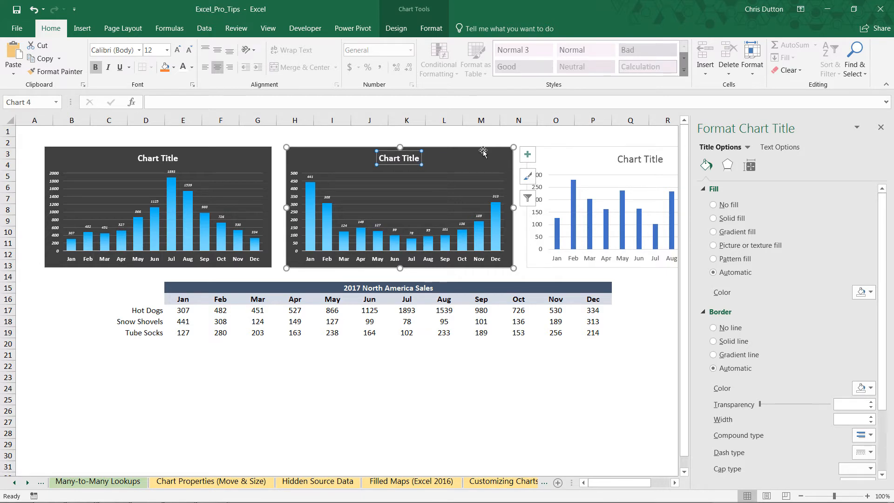
pyautogui.click(665, 481)
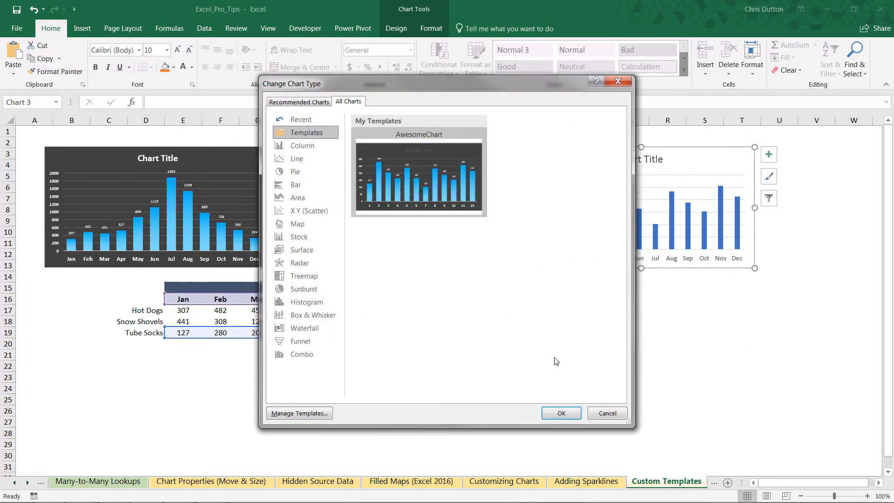
# Apply AwesomeChart to the Tube Socks chart with a white bold title so all three match.
pyautogui.click(560, 413)
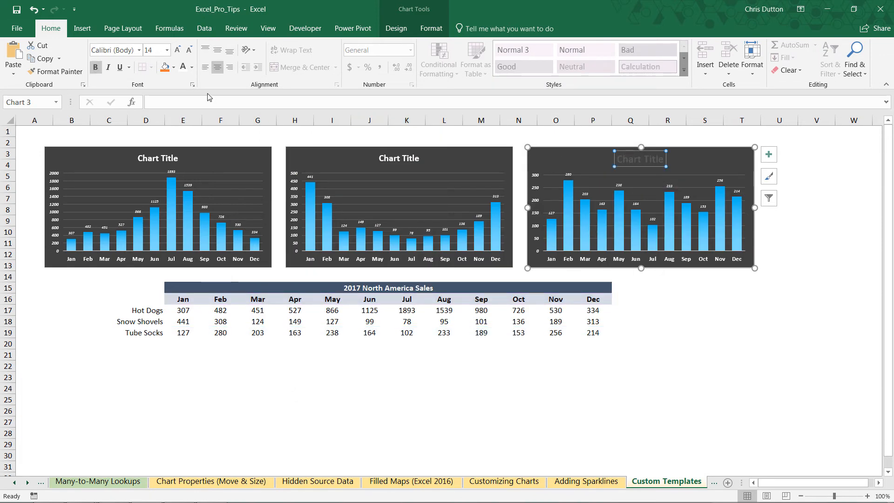
pyautogui.click(189, 49)
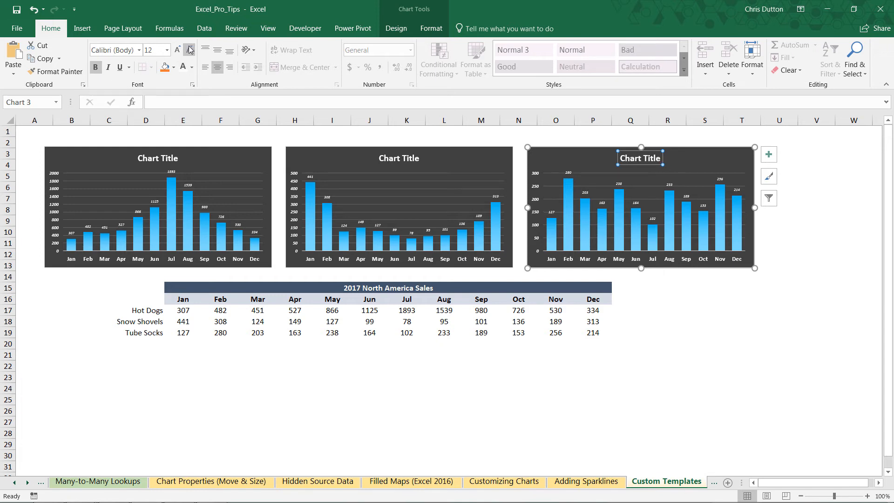
pyautogui.click(742, 333)
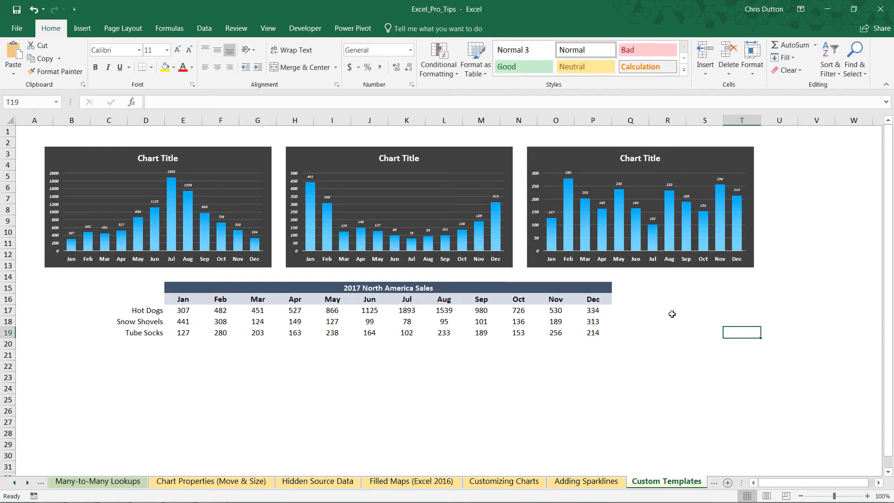